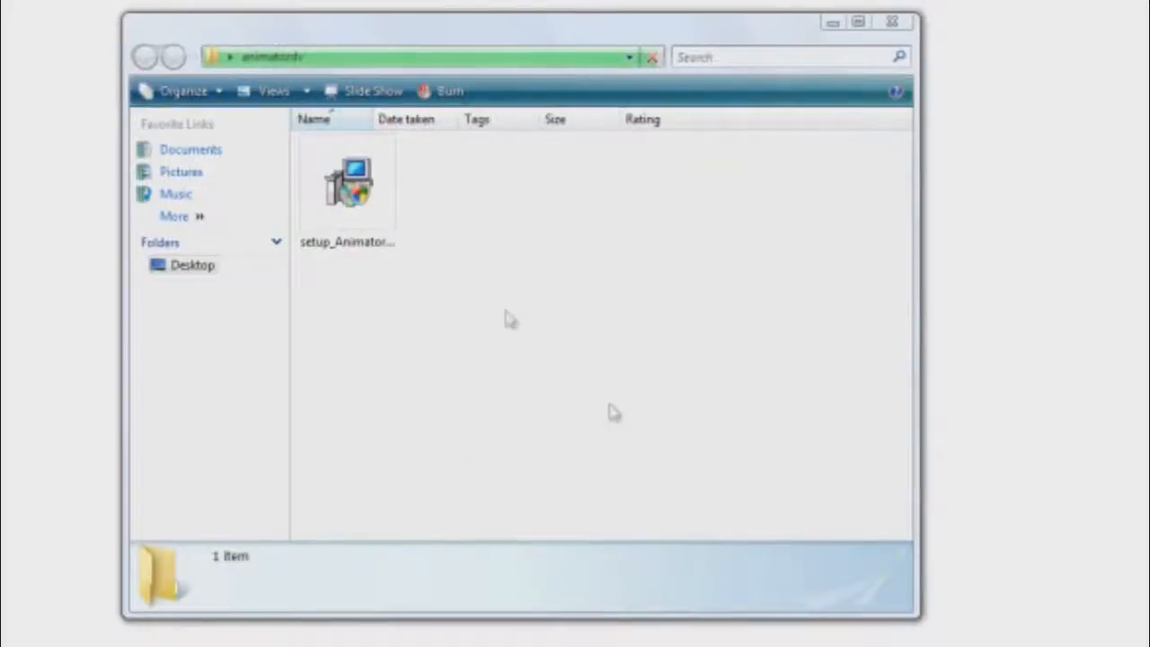
mouse_move(613, 401)
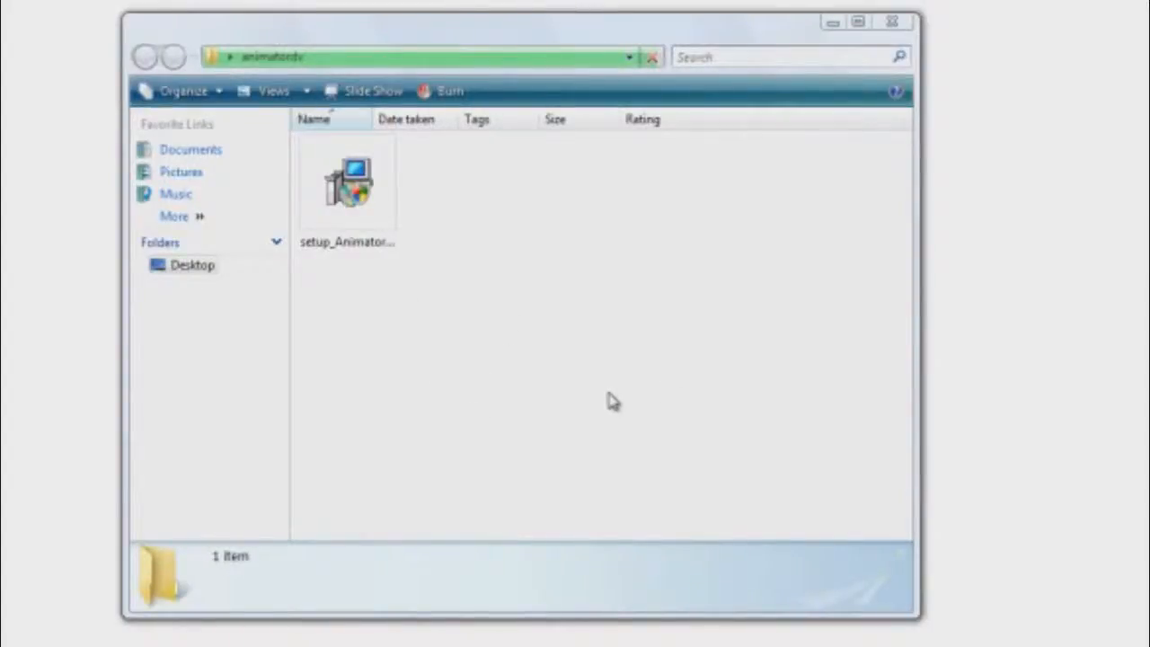
Step: Run setup_AnimatorDV_SimplePlus from the animatordv folder, accepting the security warning
double_click(347, 184)
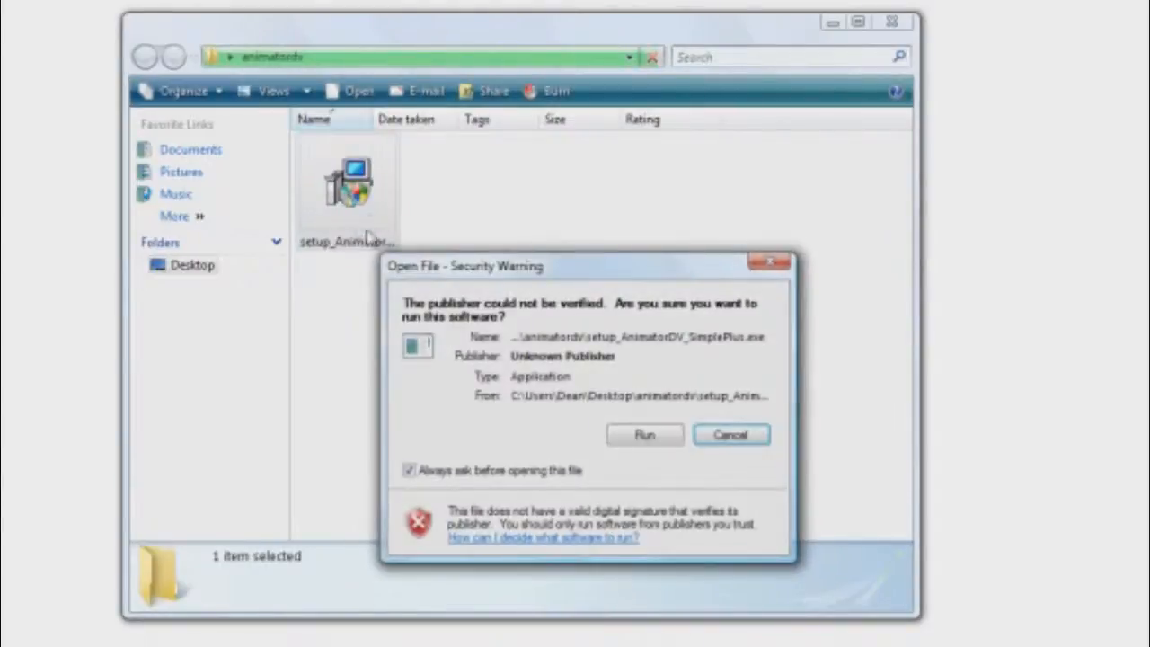
left_click(644, 434)
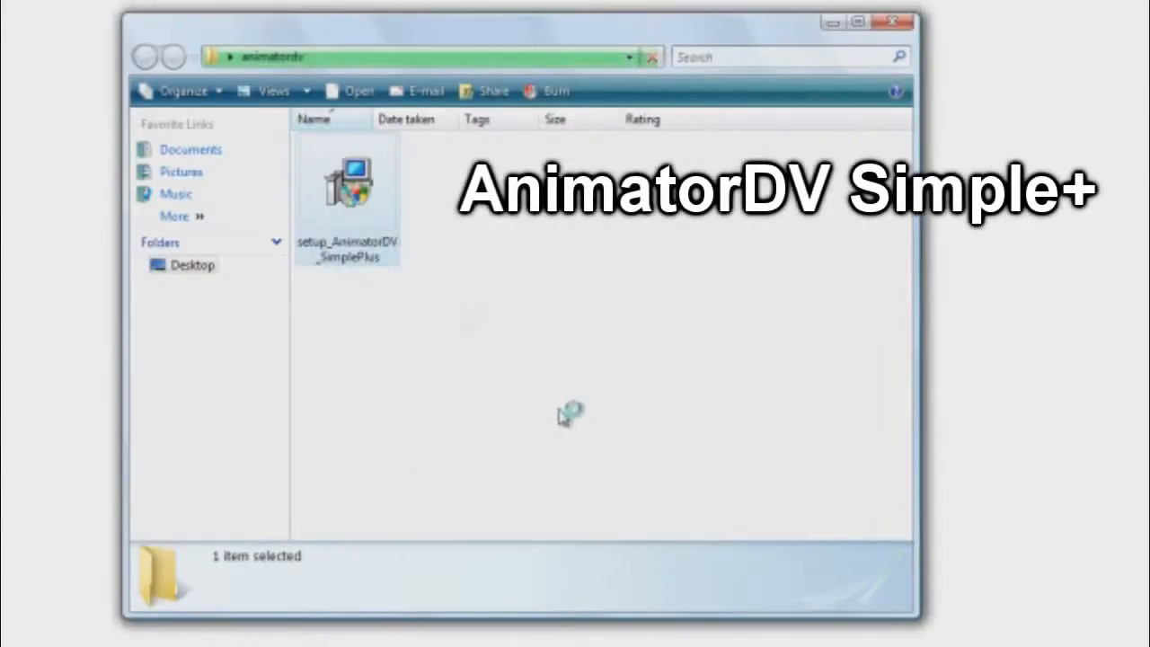
mouse_move(376, 232)
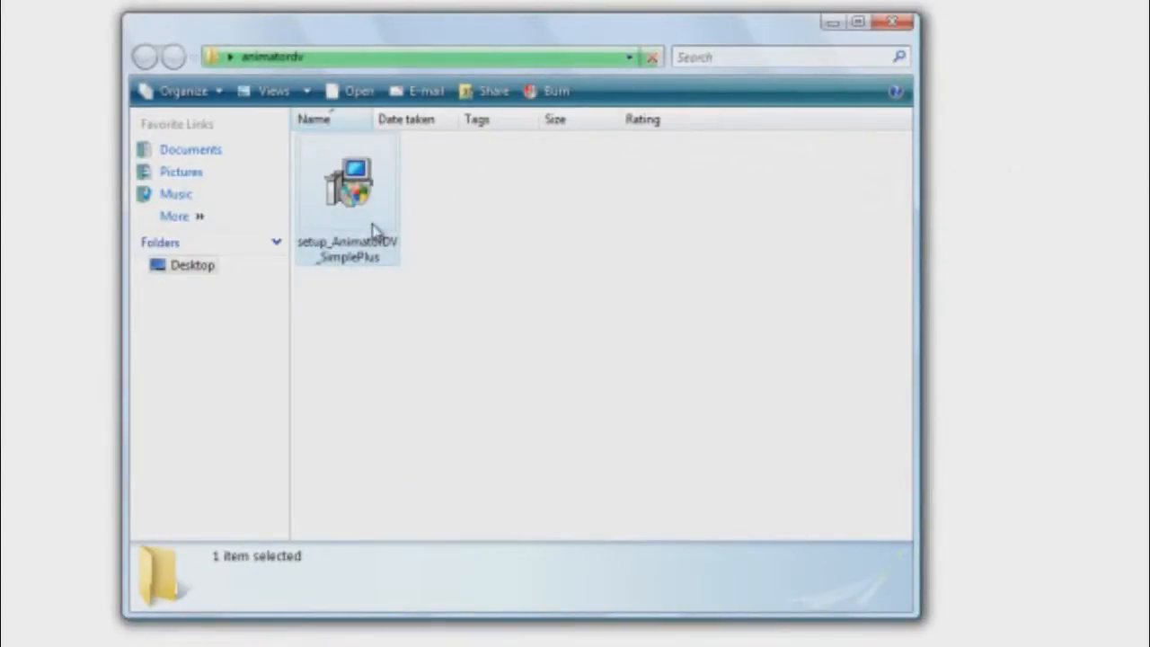
Step: Complete the AnimatorDV Simple+ 9.02 wizard, accepting the licence and leaving icons unchecked
double_click(350, 184)
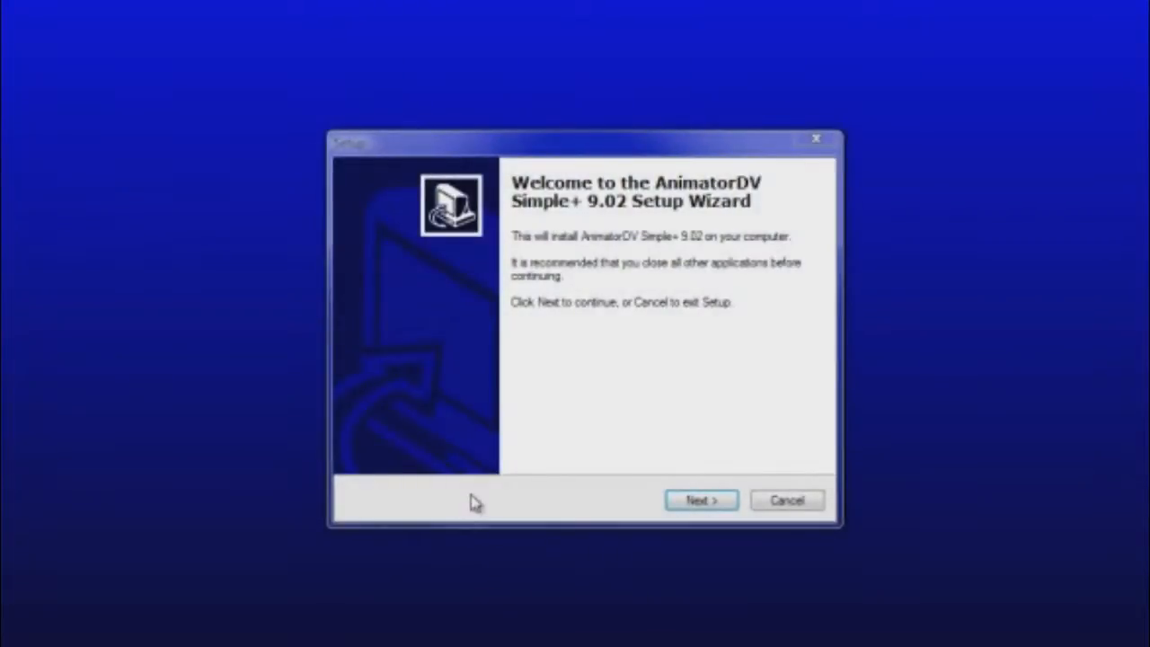
left_click(701, 500)
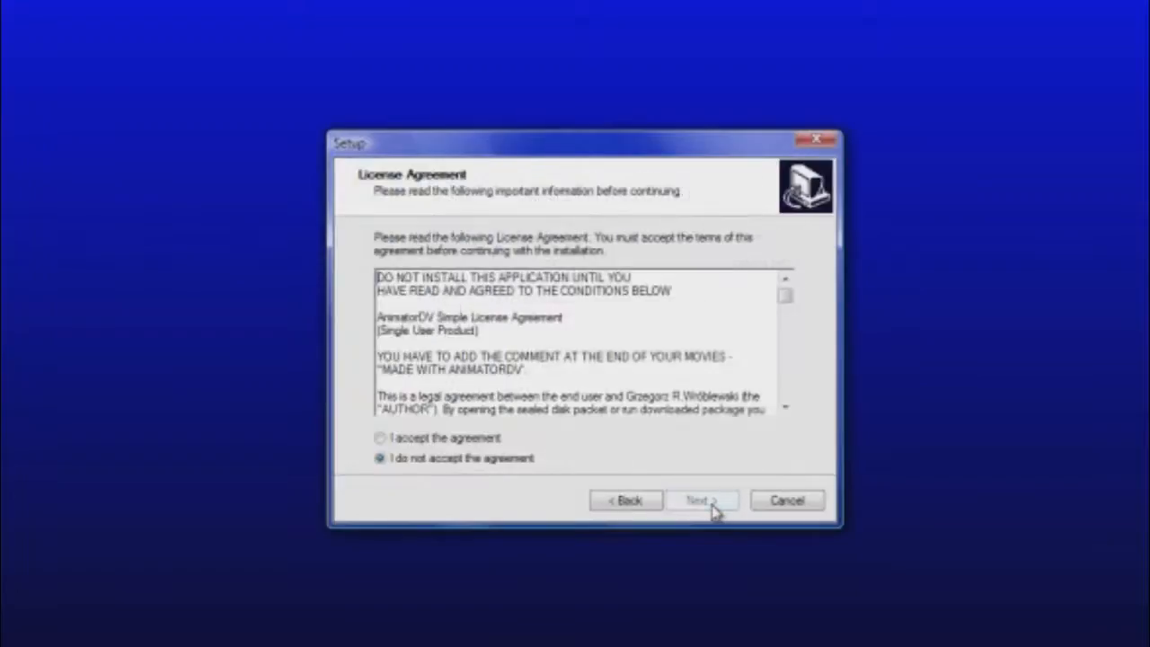
left_click(380, 437)
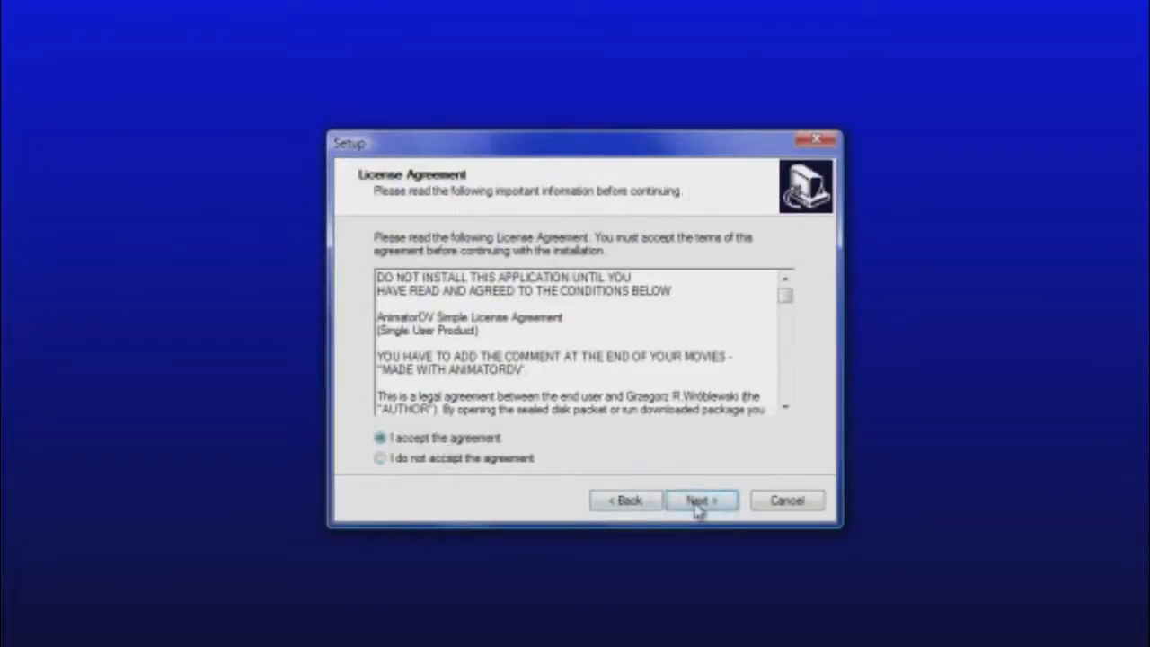
left_click(700, 500)
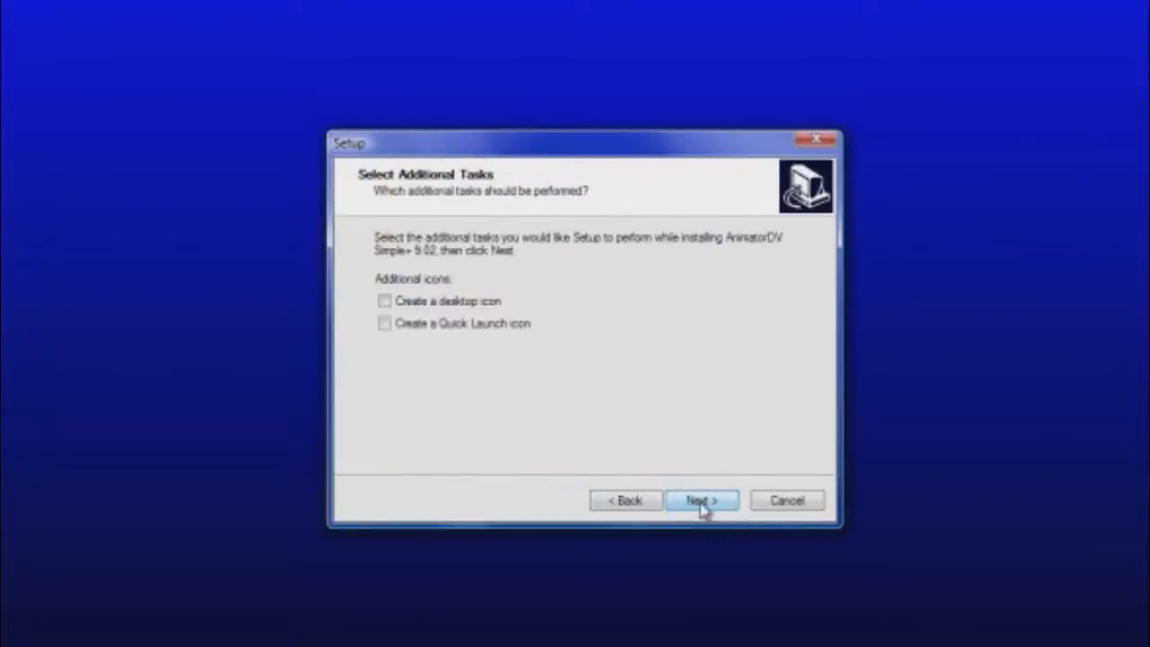
left_click(701, 500)
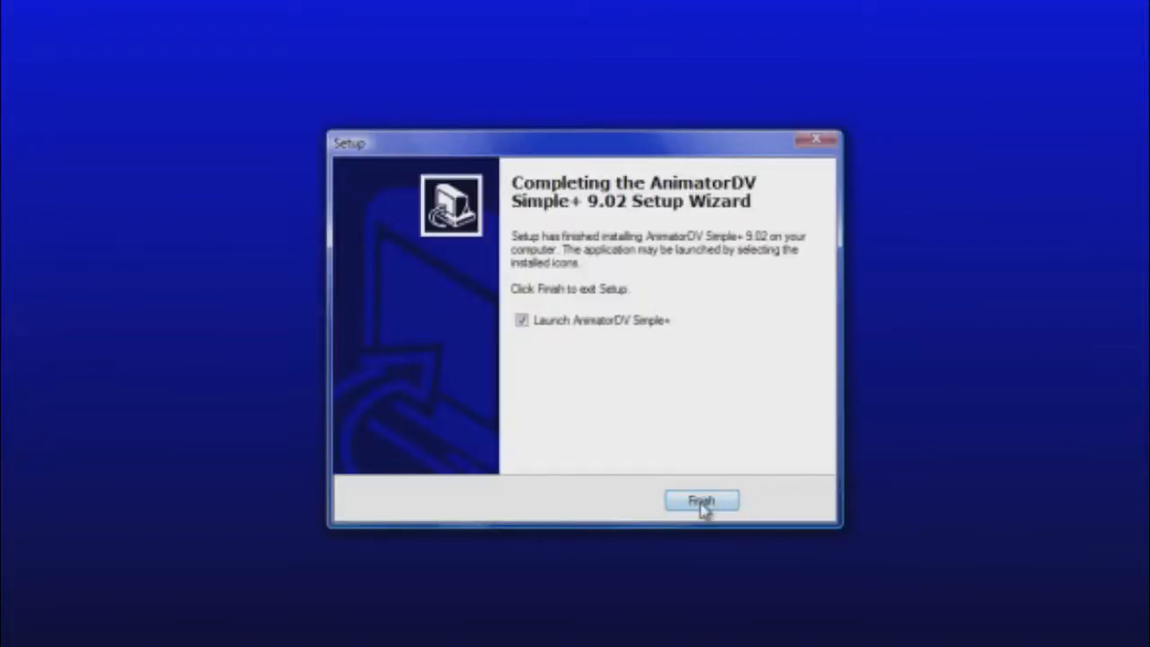
left_click(702, 501)
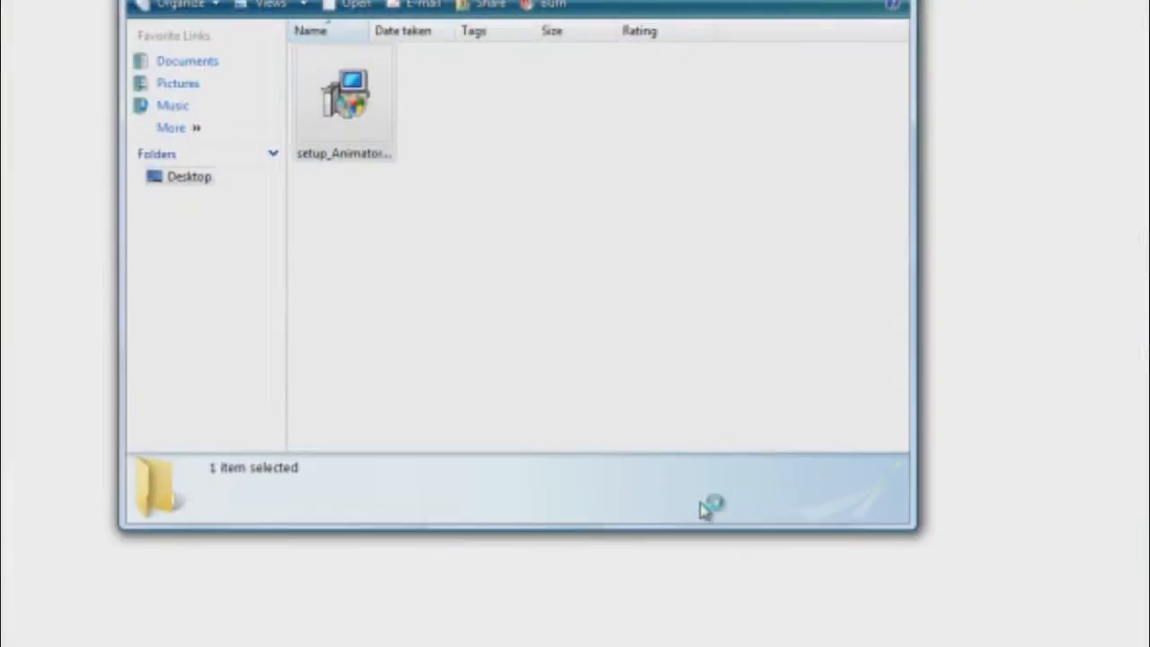
Step: Launch AnimatorDV Simple+, choose New Project and enter the name 456
double_click(344, 99)
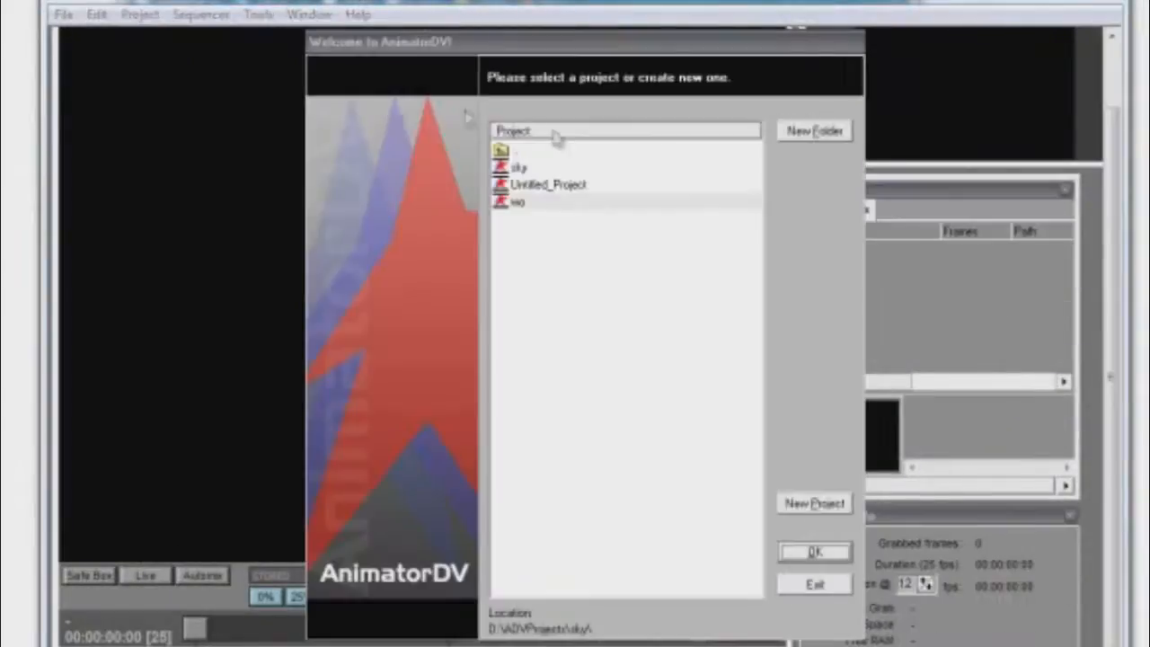
left_click(813, 503)
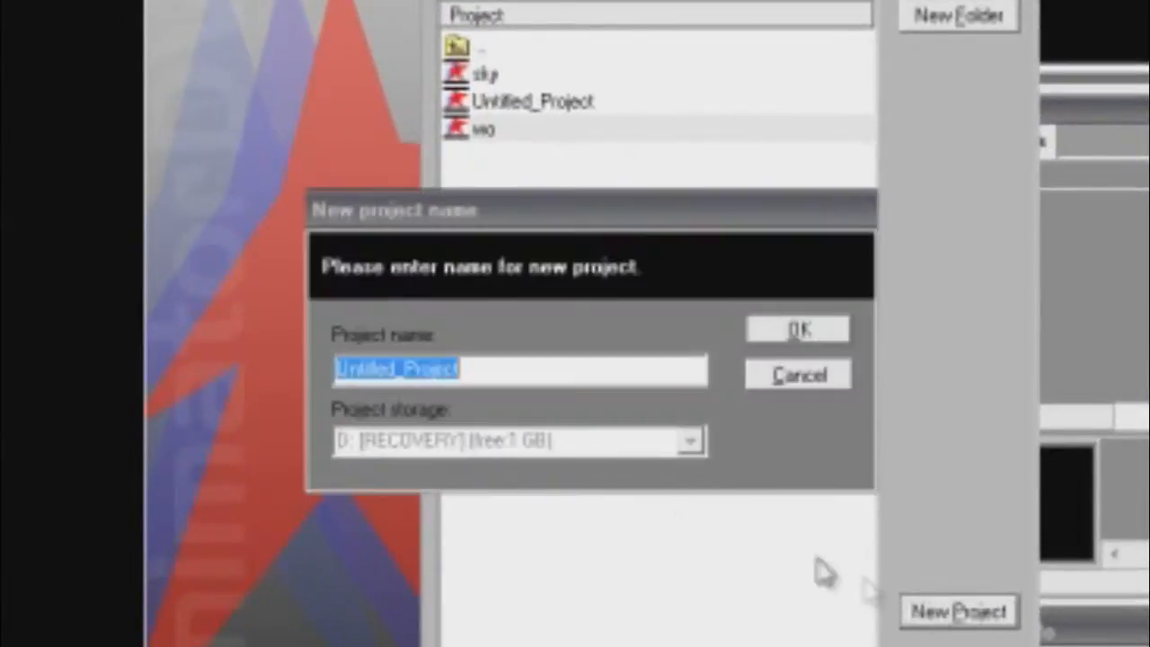
type("456")
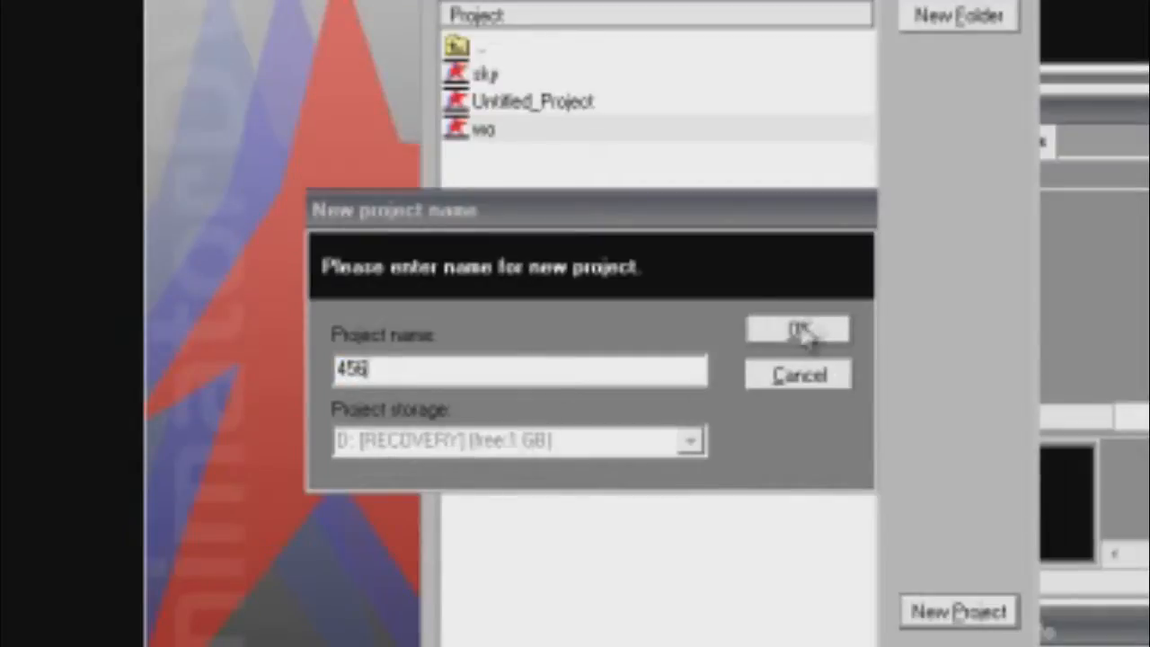
Step: Confirm project 456 and accept the USB PC camera capture settings
left_click(798, 329)
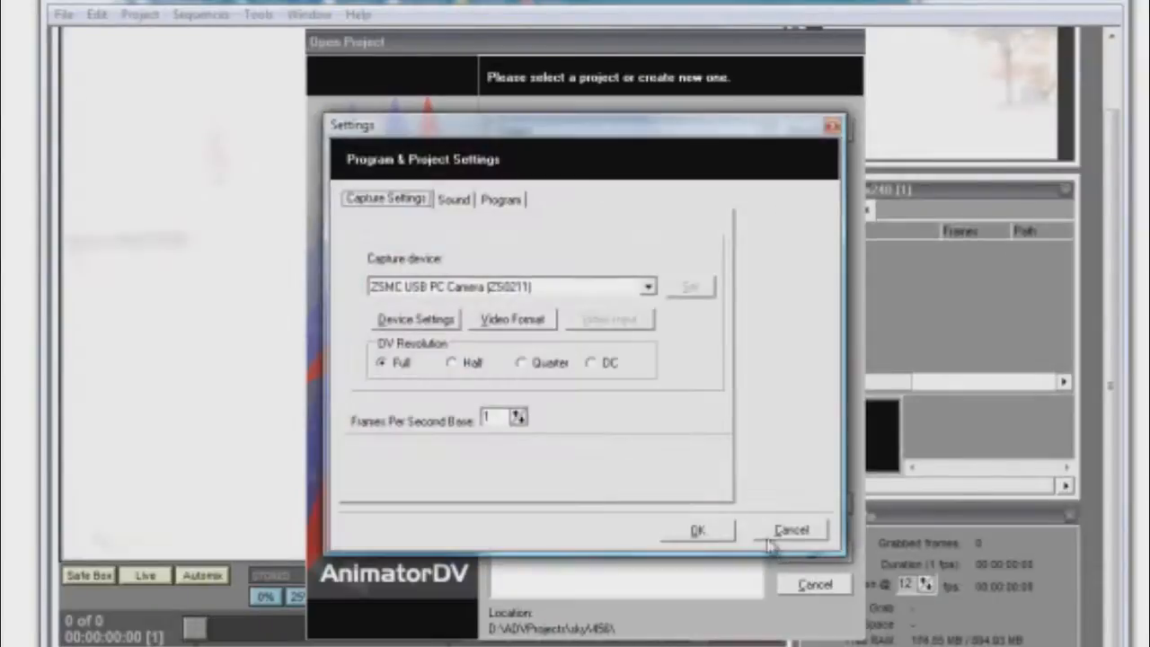
mouse_move(528, 362)
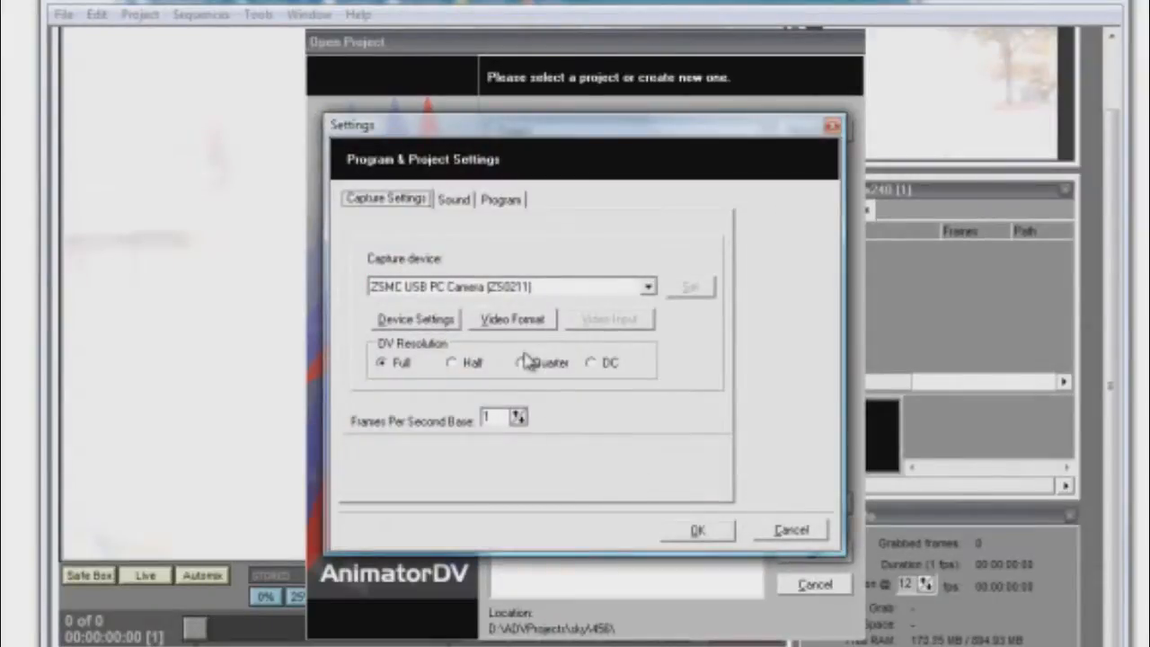
mouse_move(688, 534)
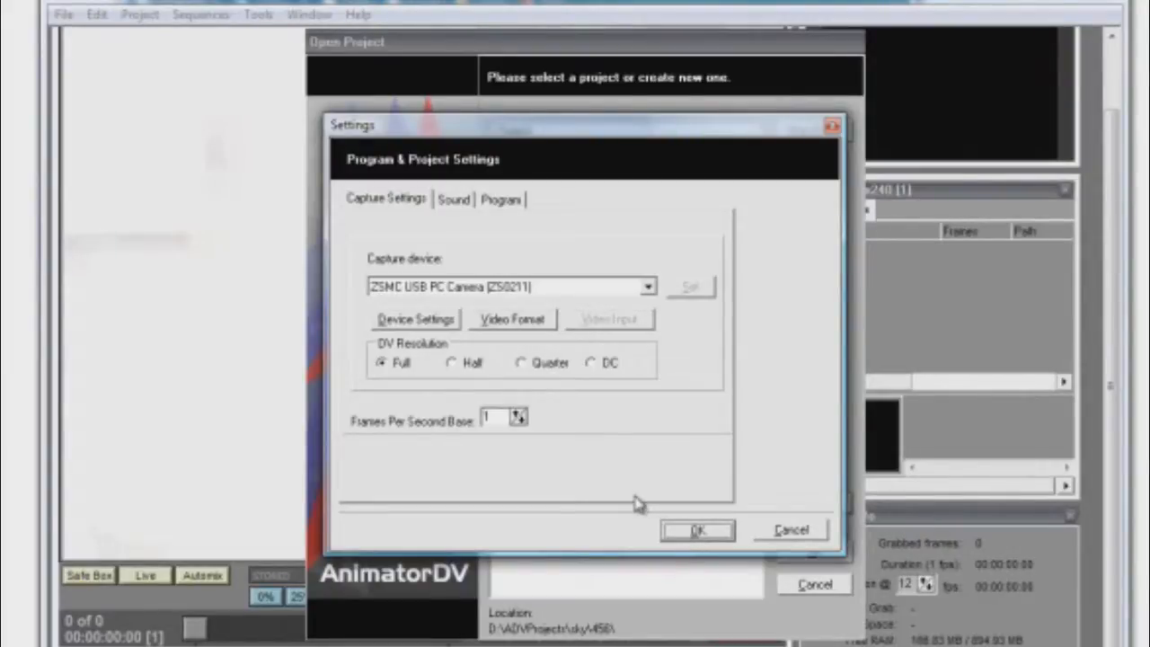
left_click(698, 530)
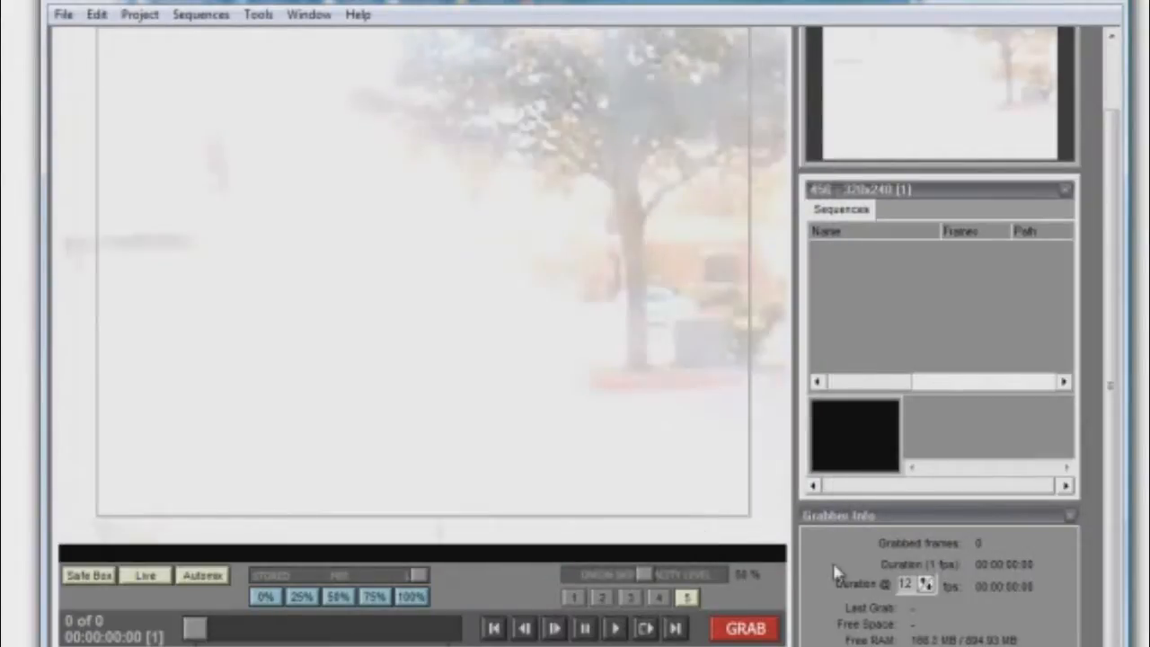
mouse_move(714, 344)
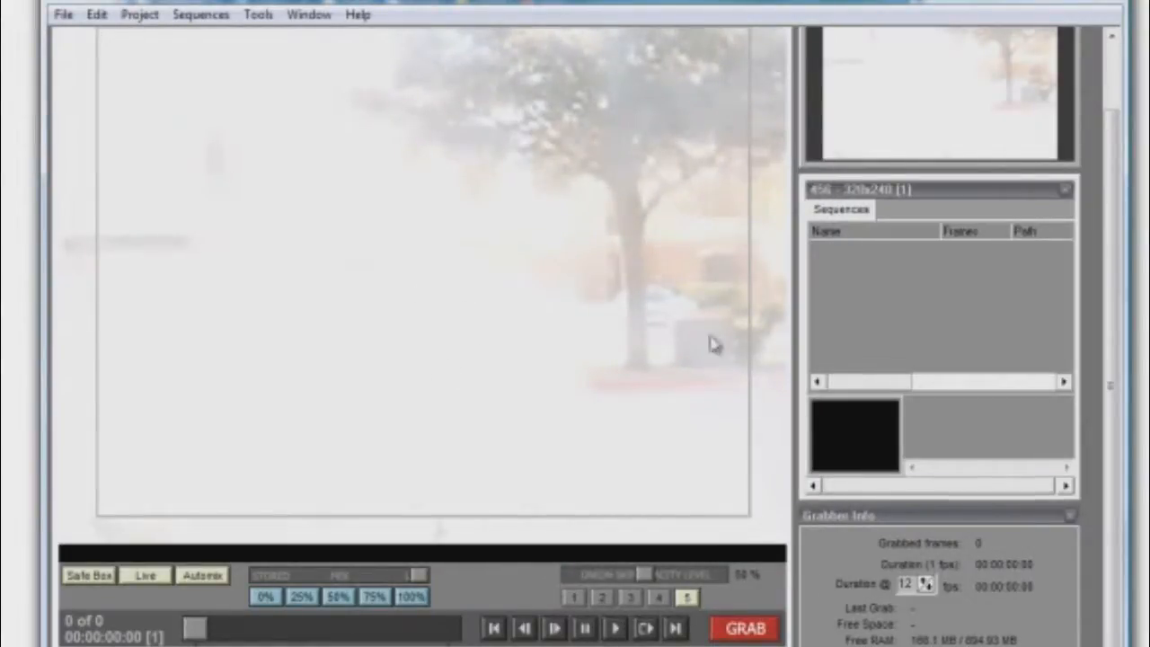
Step: Add a new sequence Untitled.00 in Bitmap format via Sequences > New Sequence
left_click(200, 14)
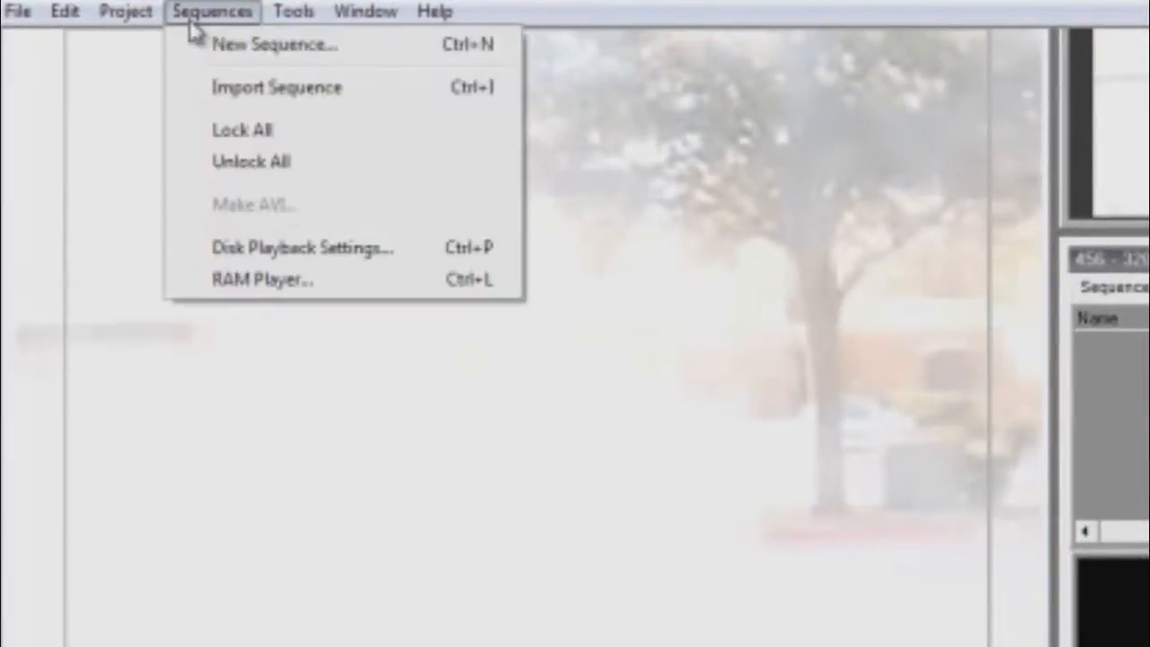
left_click(274, 44)
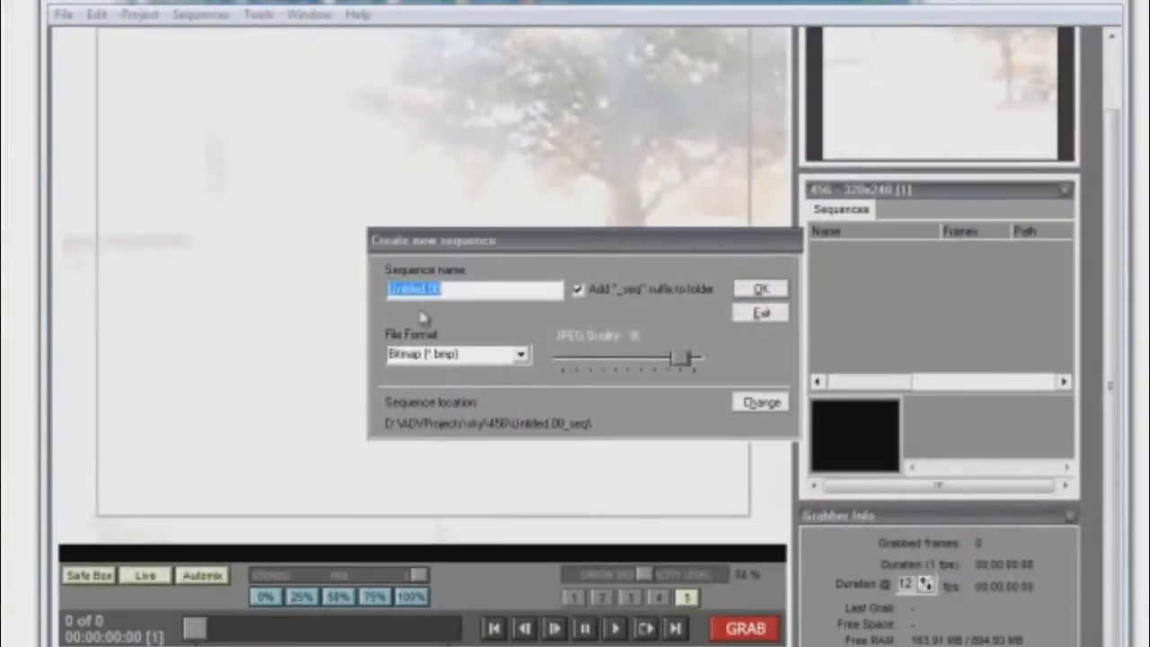
left_click(520, 353)
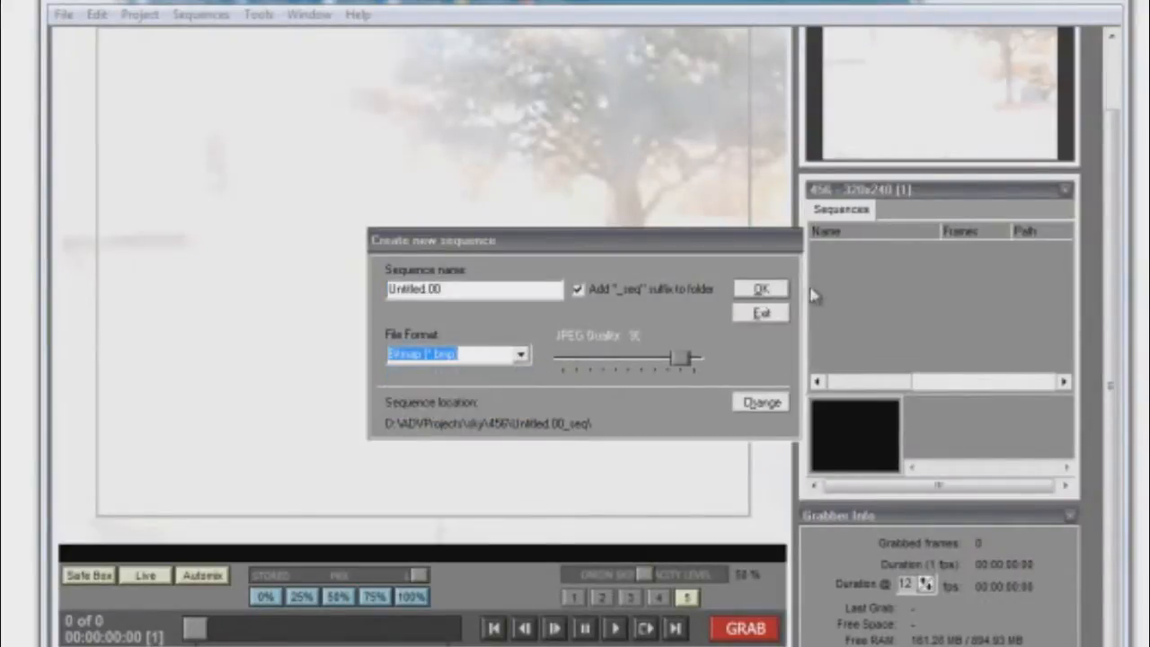
left_click(760, 288)
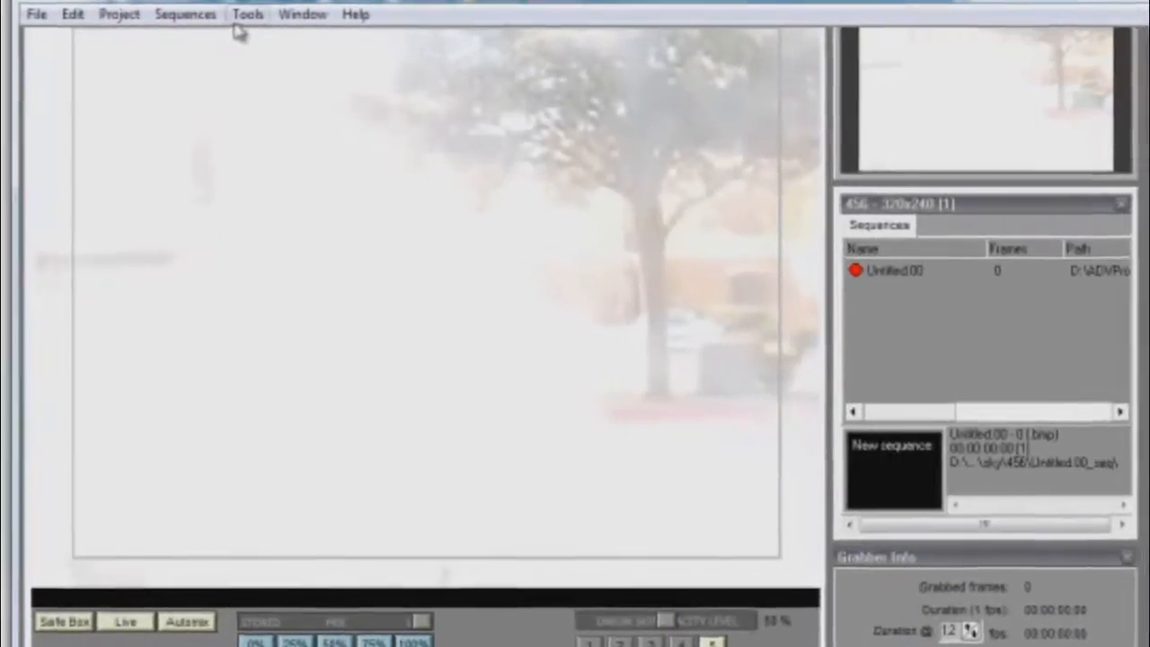
Step: Set the Time Lapse interval to 5 seconds and start capturing two frames
left_click(246, 13)
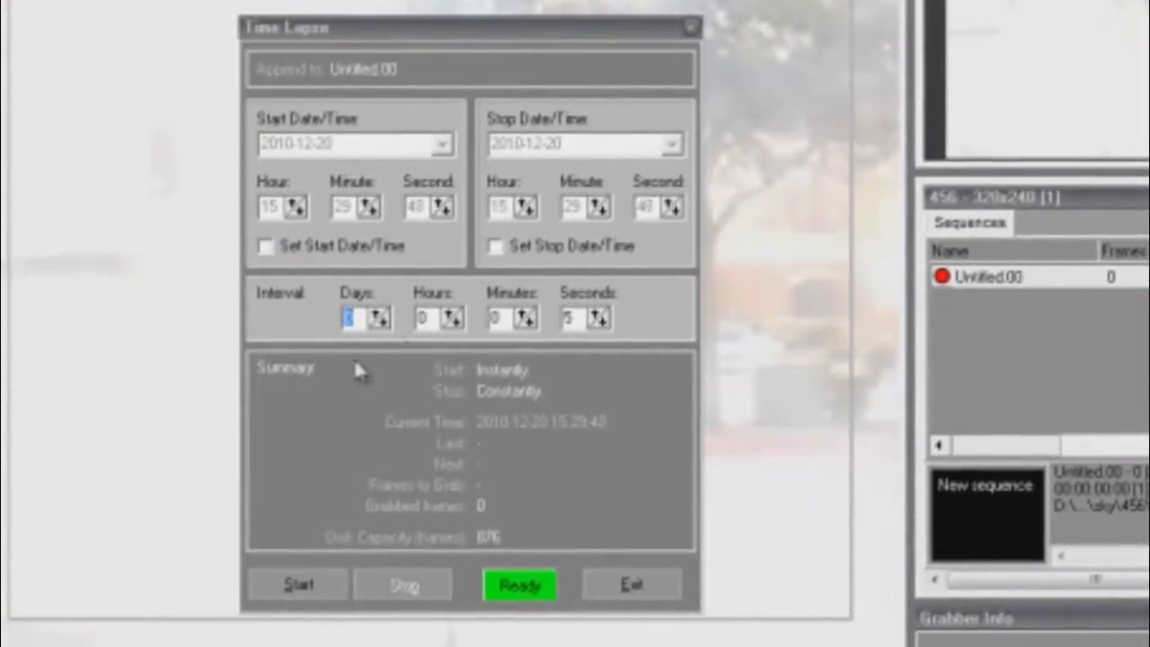
mouse_move(296, 324)
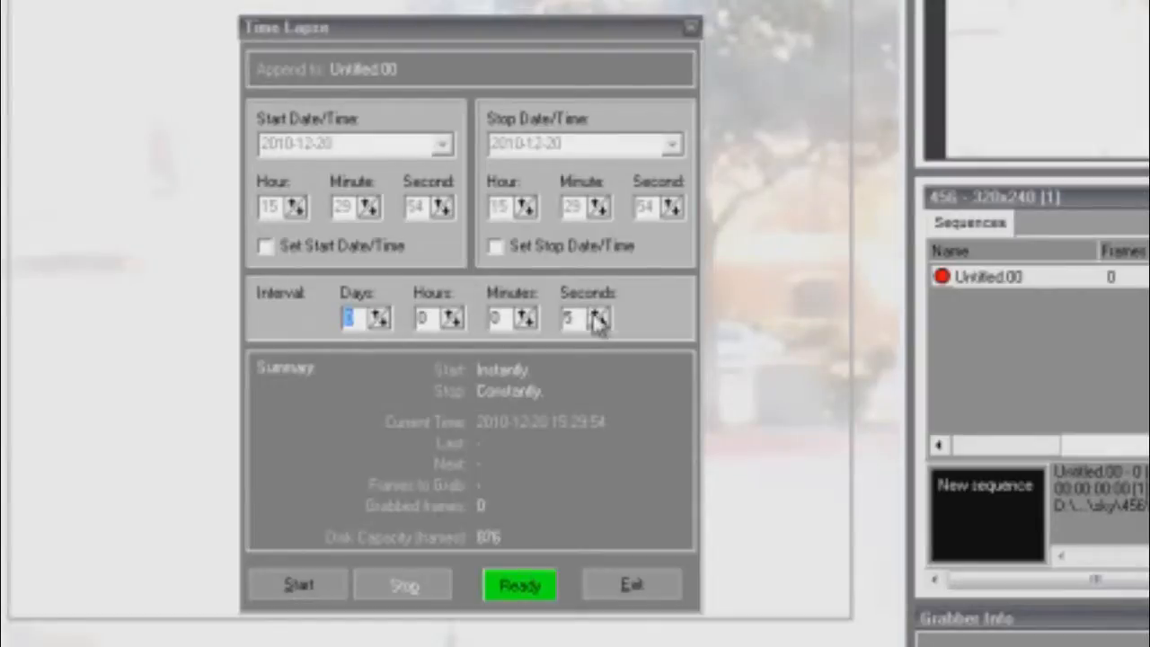
left_click(600, 313)
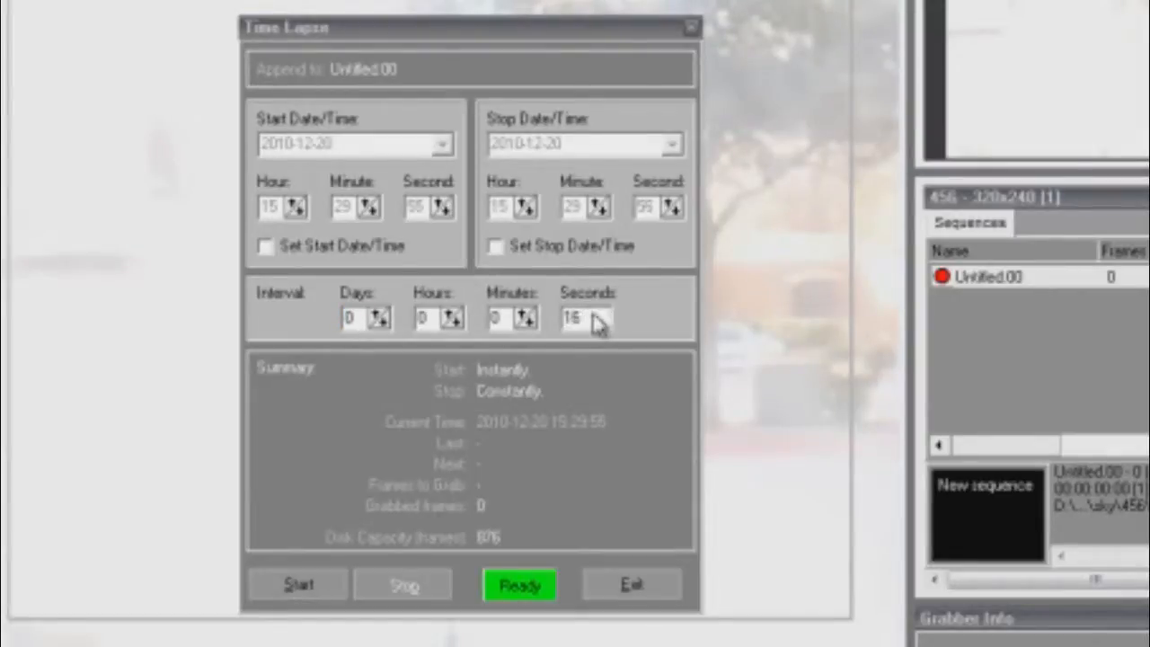
left_click(603, 313)
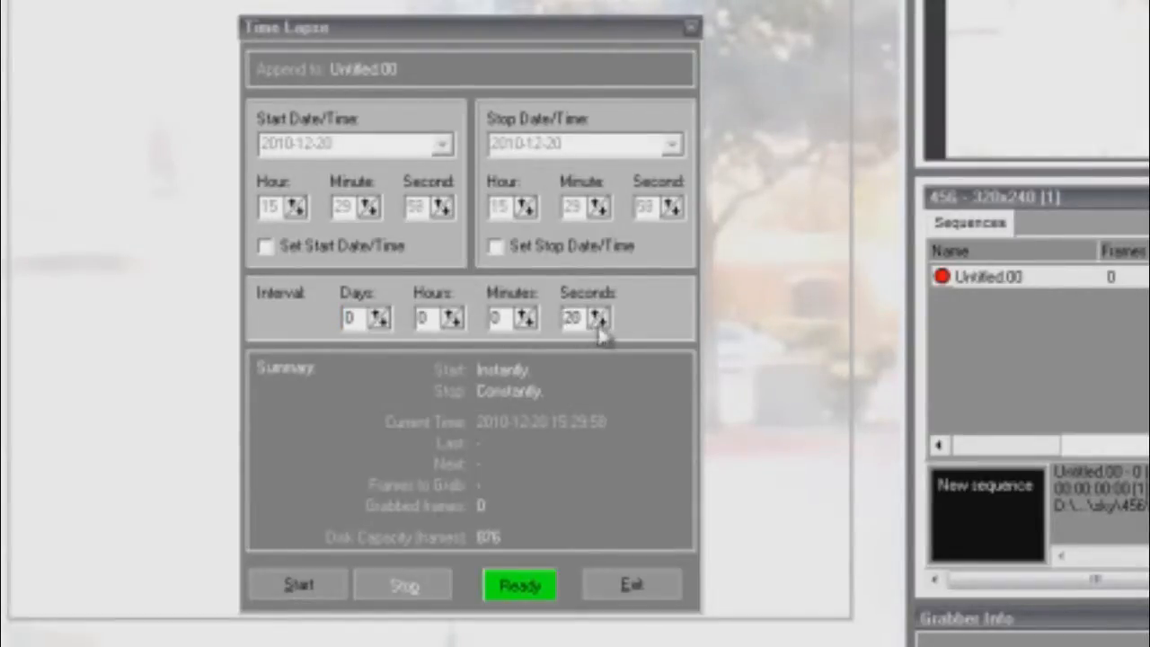
left_click(601, 321)
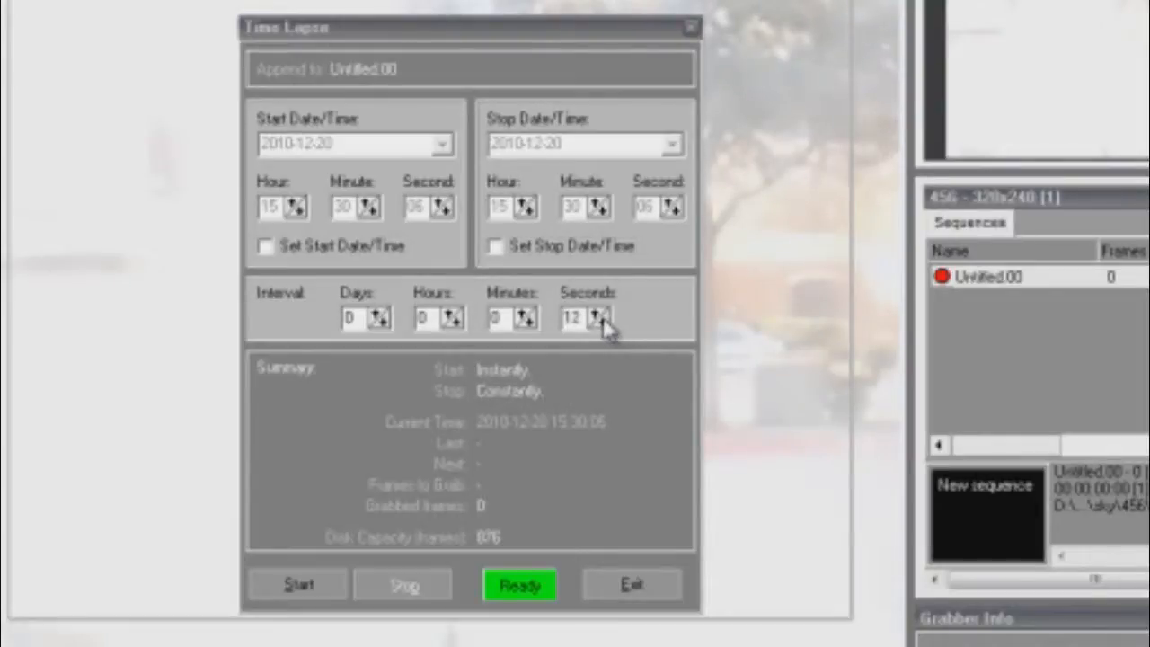
left_click(602, 321)
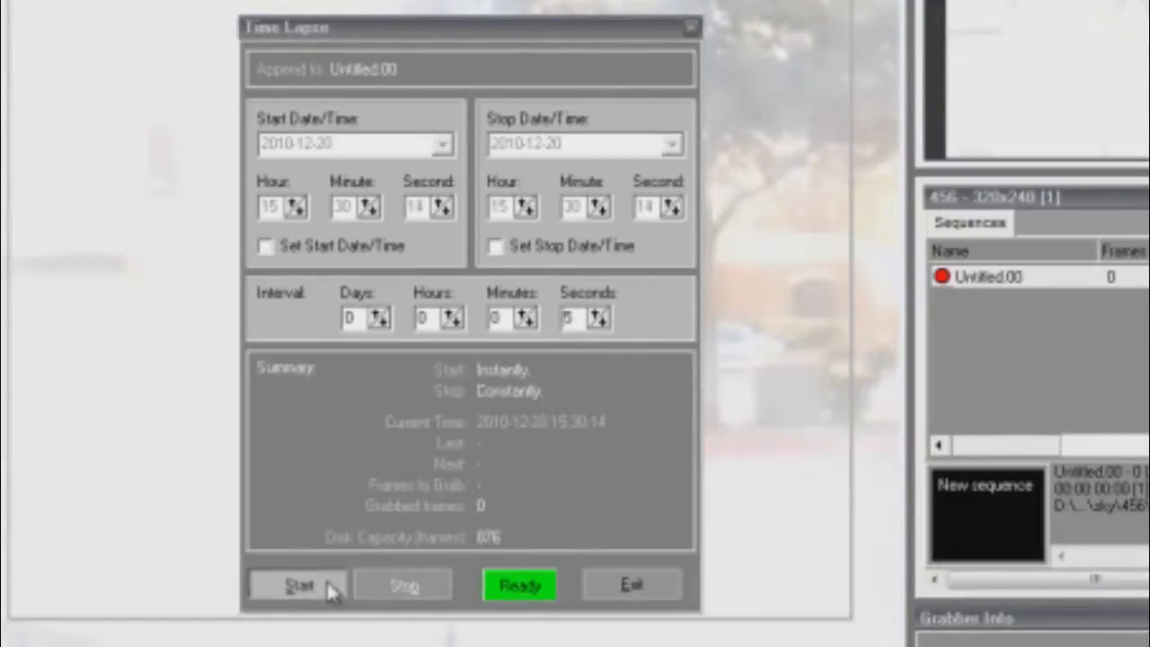
left_click(298, 584)
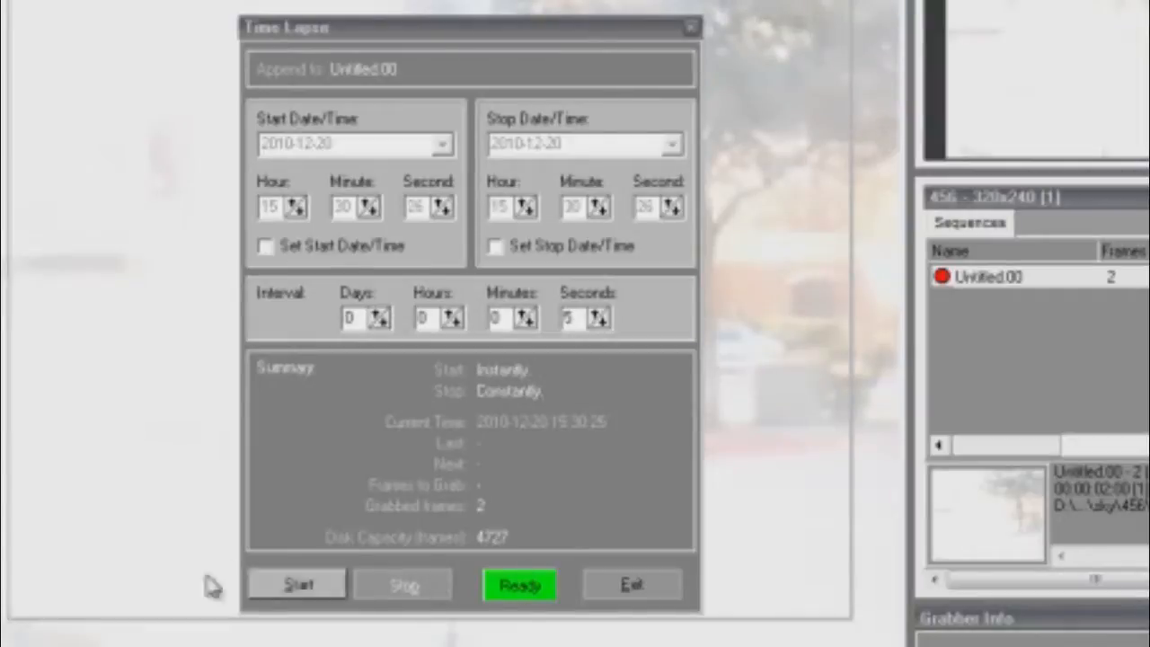
Step: Exit Time Lapse and choose Make AVI for the Untitled.00 sequence
left_click(297, 583)
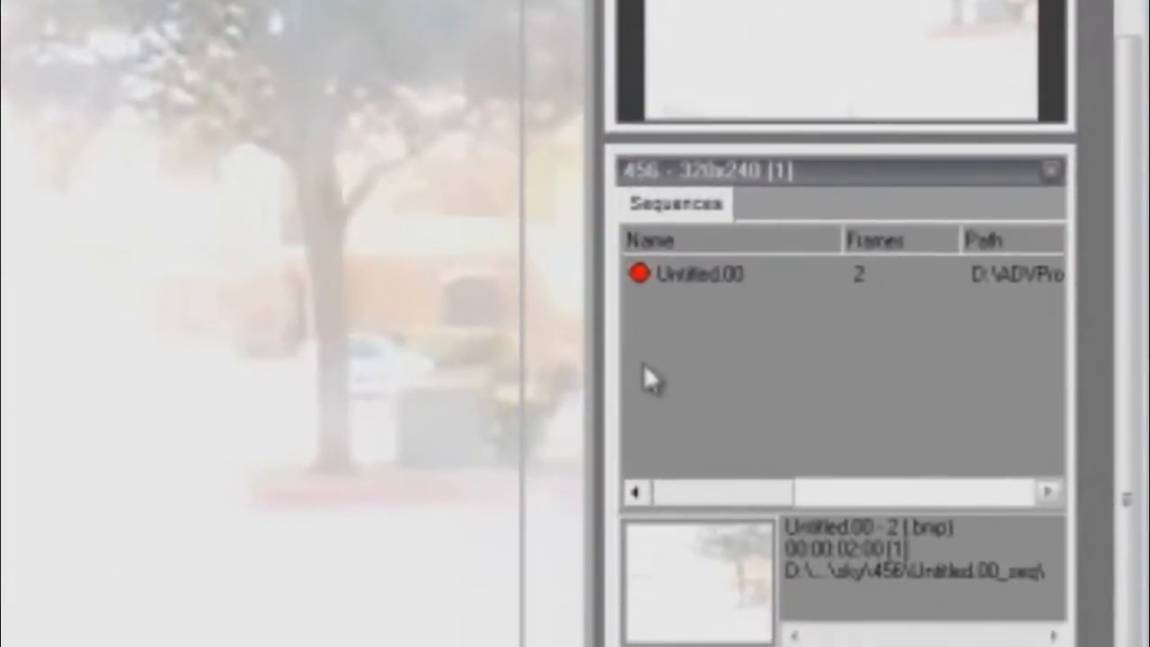
right_click(699, 274)
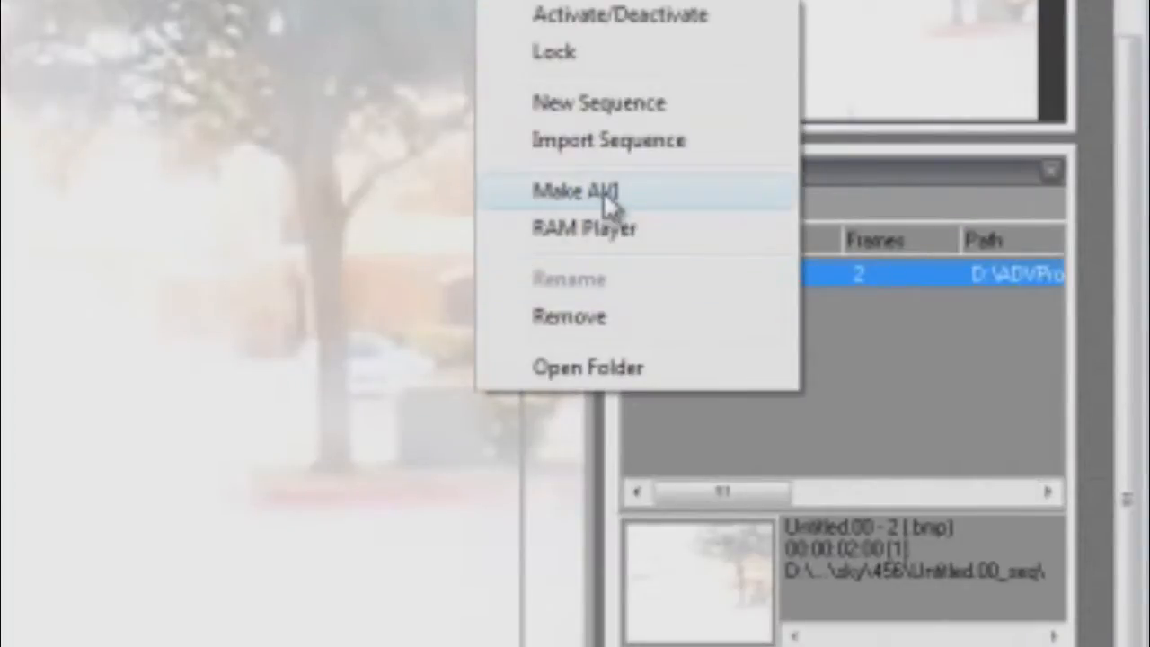
left_click(577, 191)
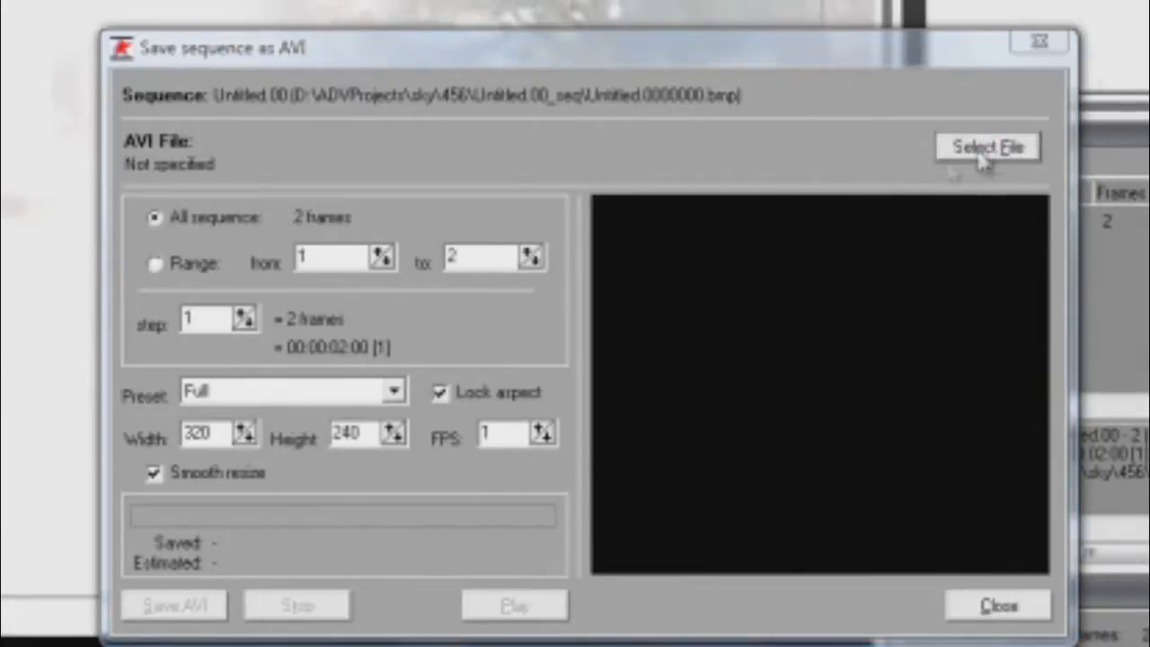
Step: Choose an AVI file name in Documents and save the Untitled.00 sequence
left_click(987, 145)
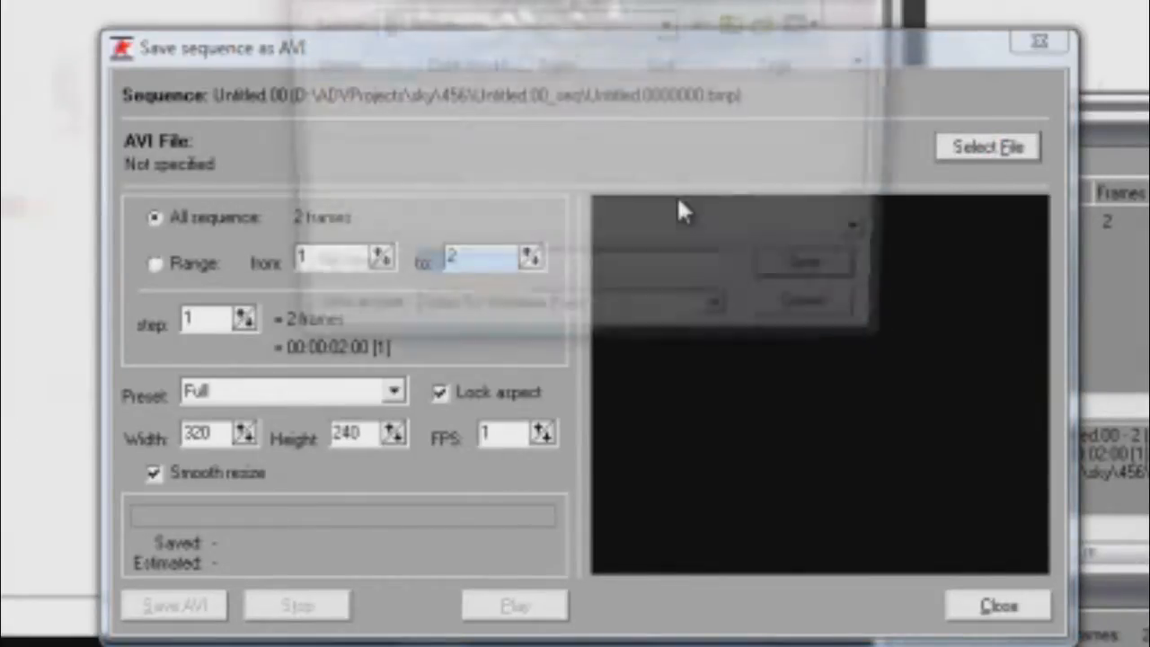
left_click(987, 145)
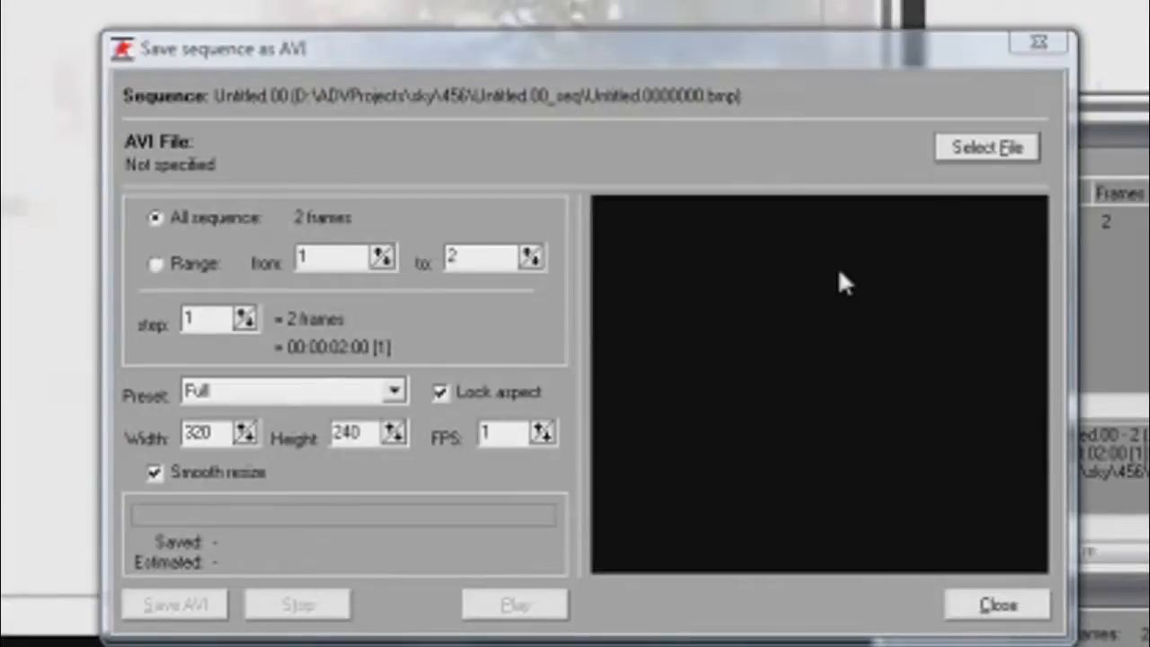
left_click(986, 146)
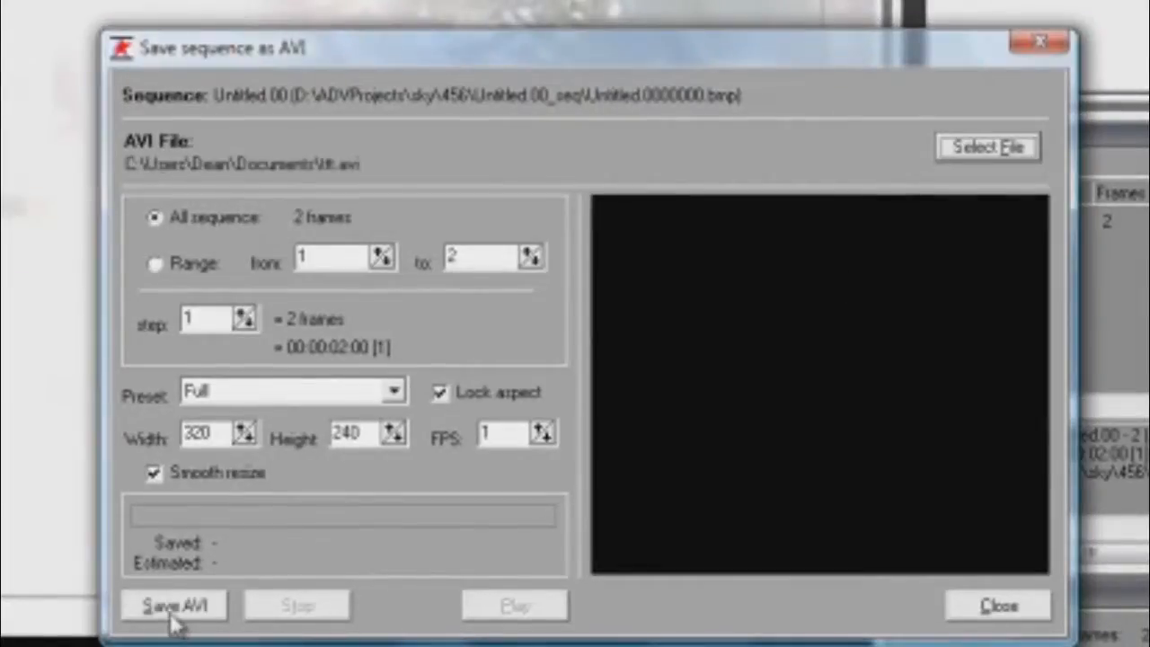
mouse_move(861, 579)
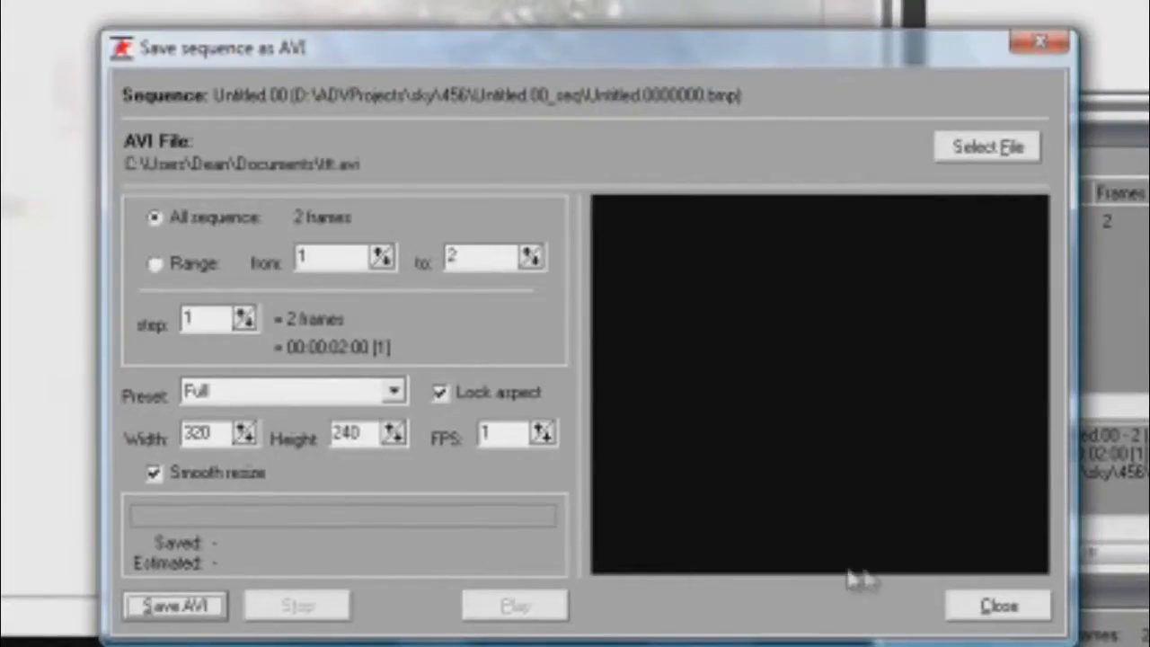
mouse_move(966, 615)
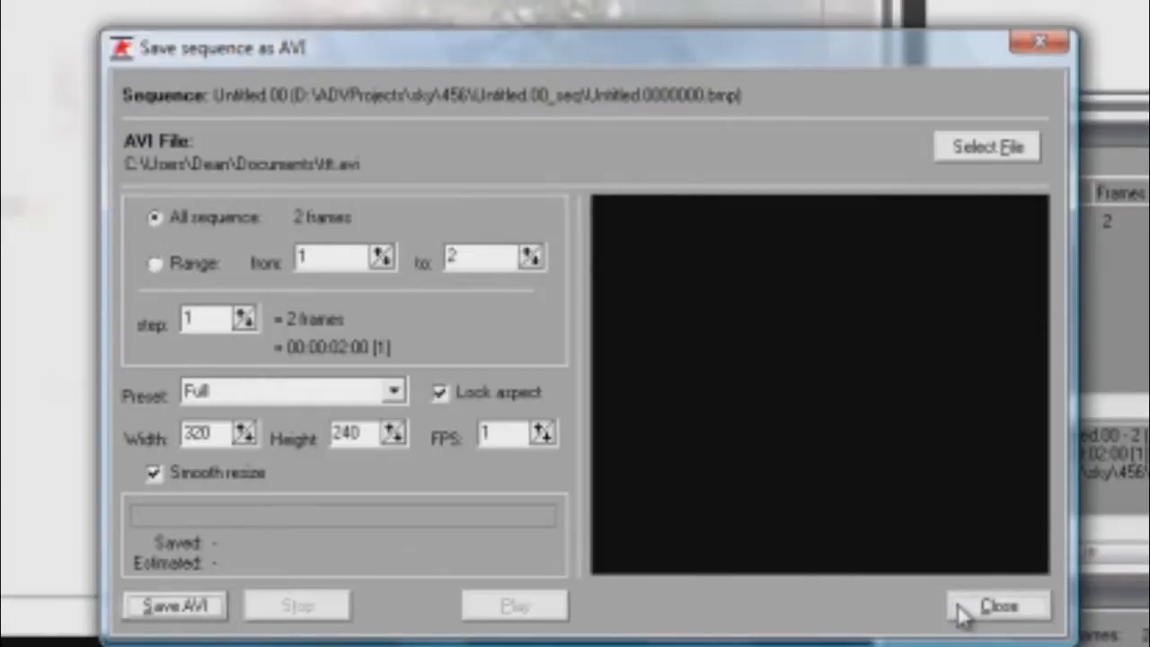